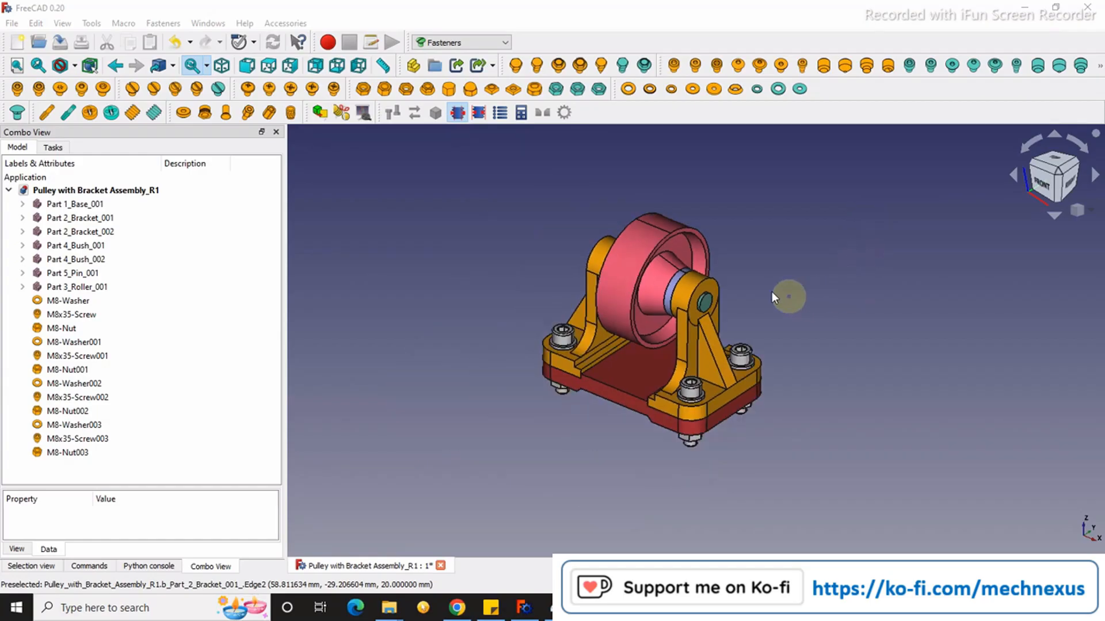
Step: Select the M8 nut fastener in the tree and generate the Fasteners_BOM bill of materials
drag(789, 295, 694, 310)
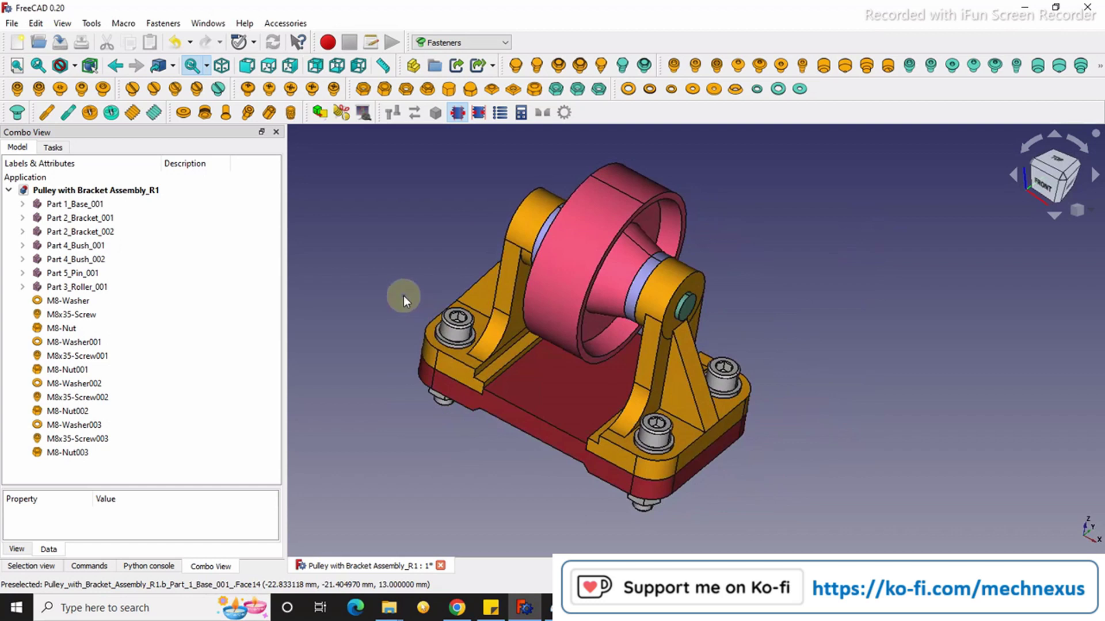
mouse_move(400, 314)
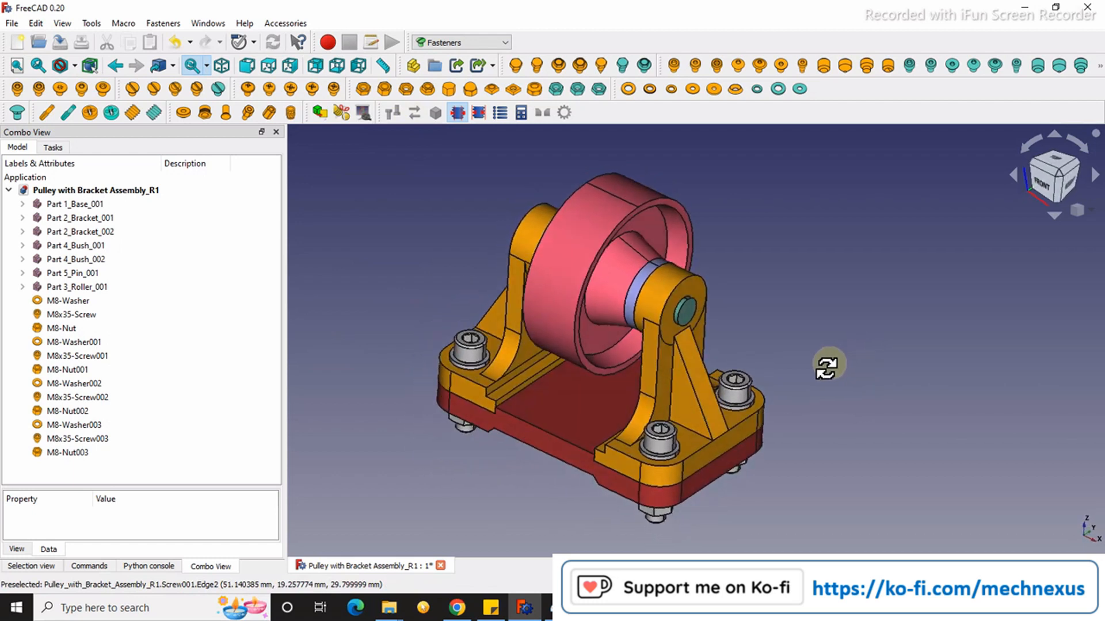
drag(829, 365, 418, 378)
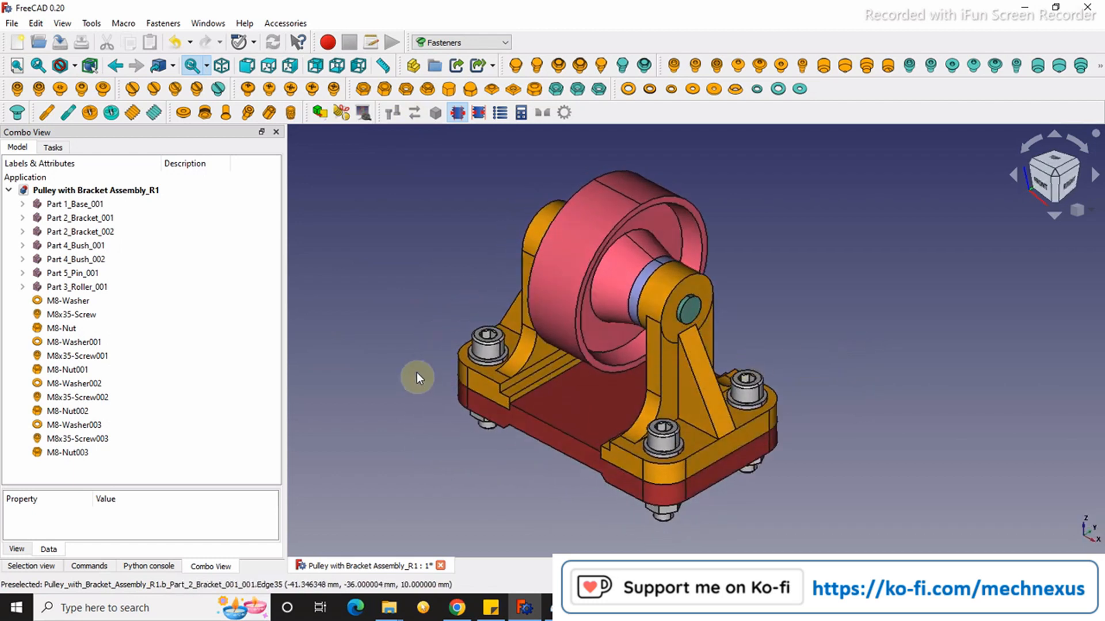
click(67, 301)
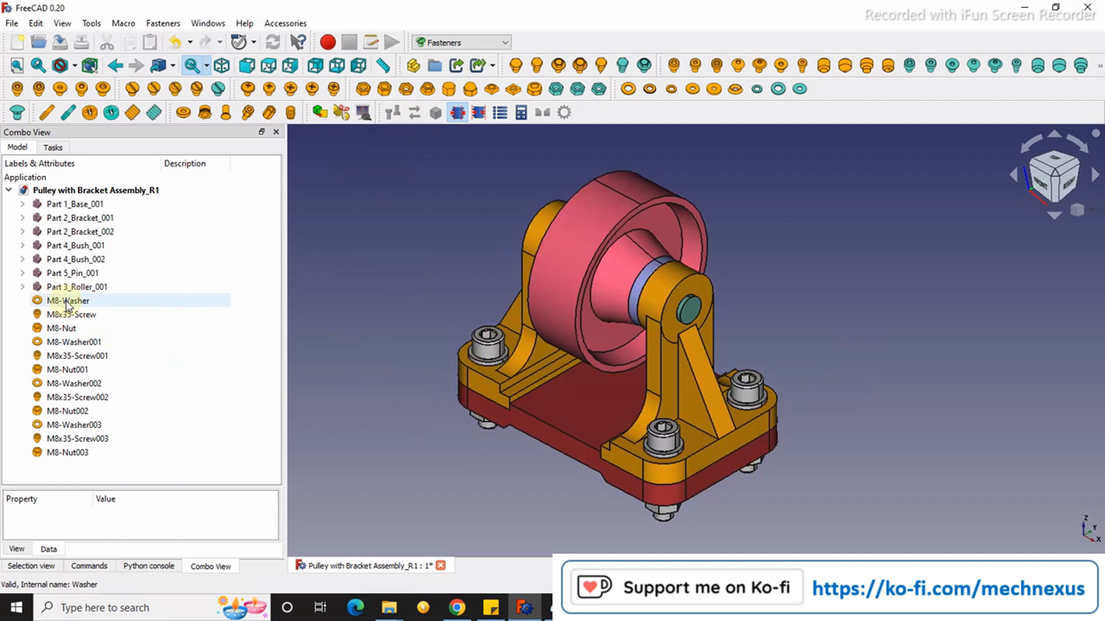
click(61, 328)
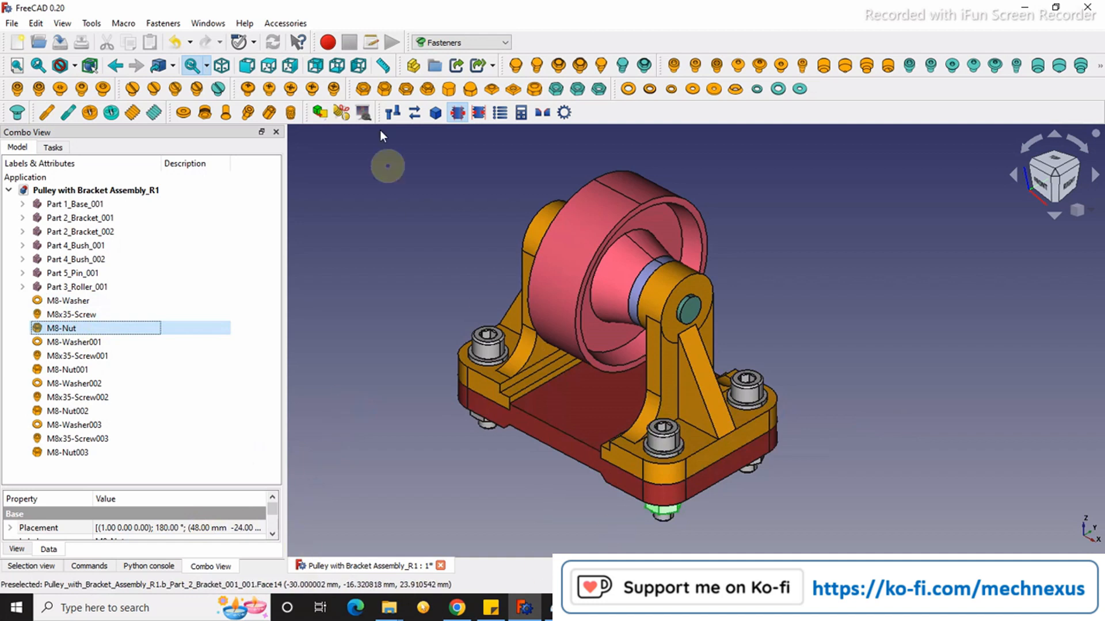
mouse_move(381, 261)
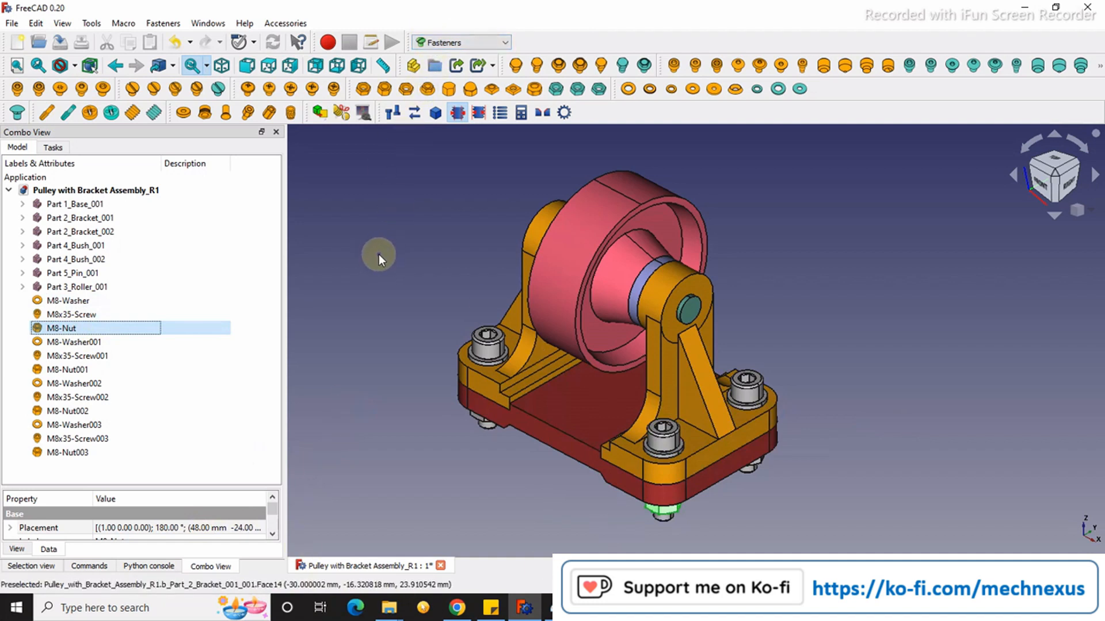
mouse_move(461, 44)
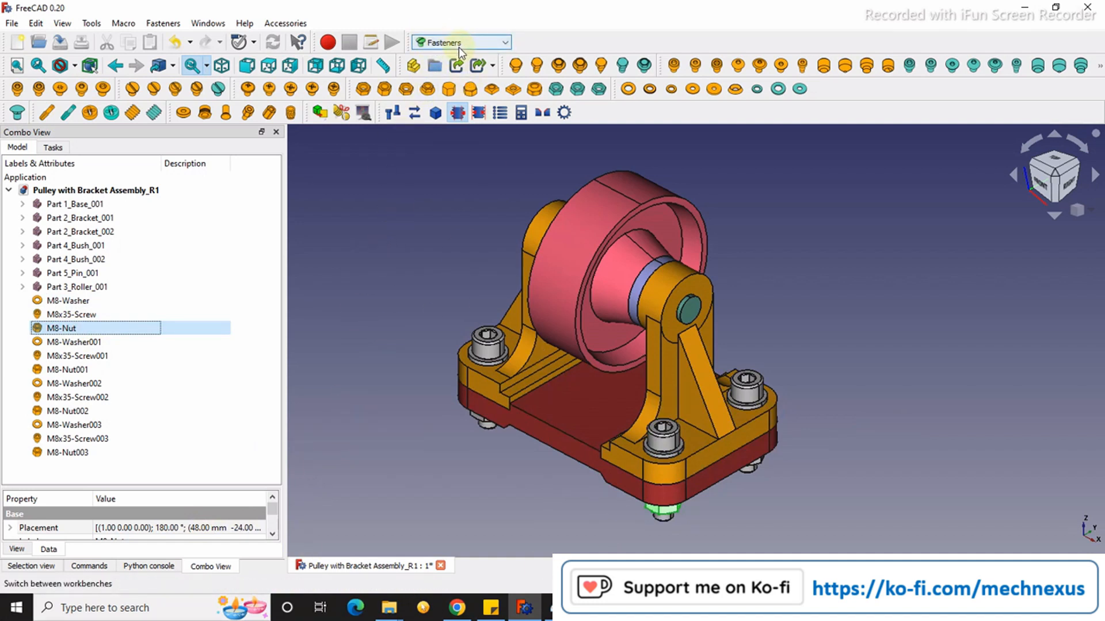
mouse_move(544, 341)
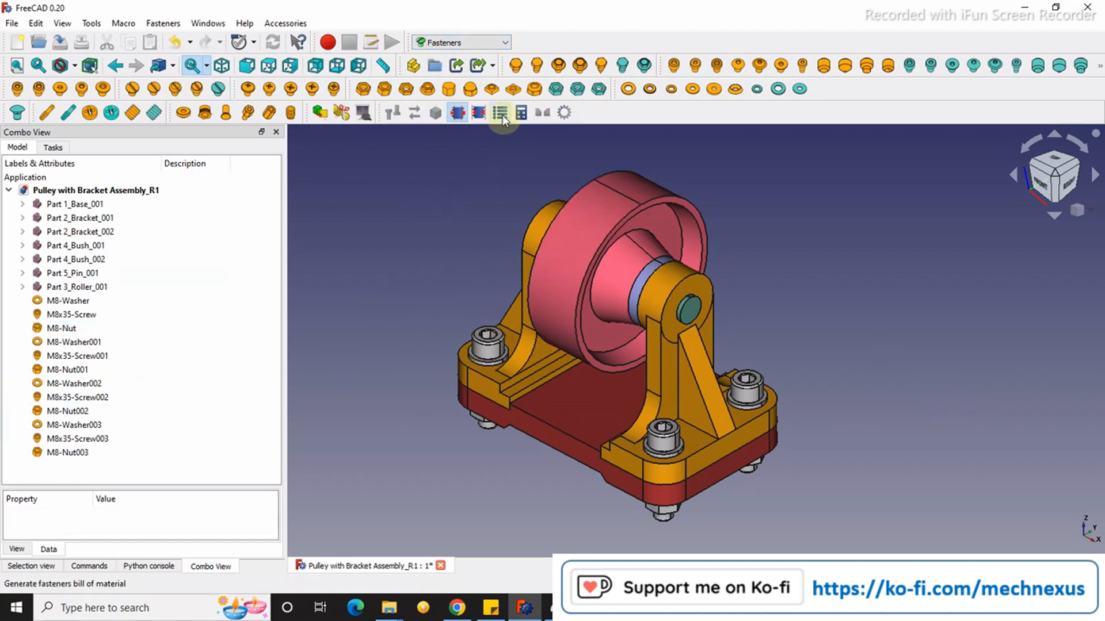
mouse_move(496, 113)
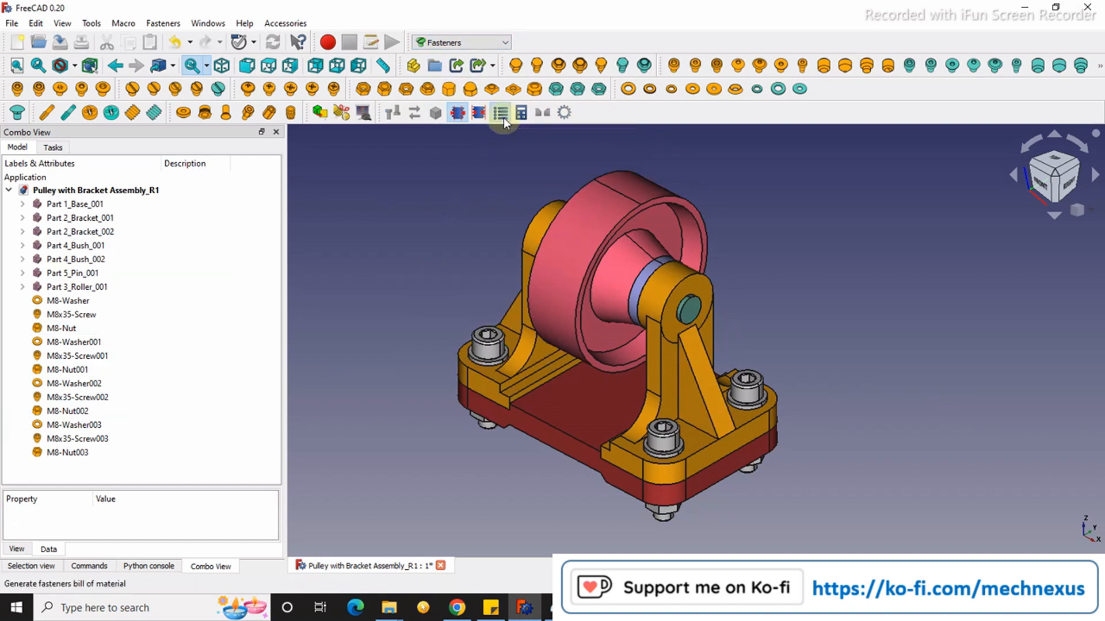
click(500, 112)
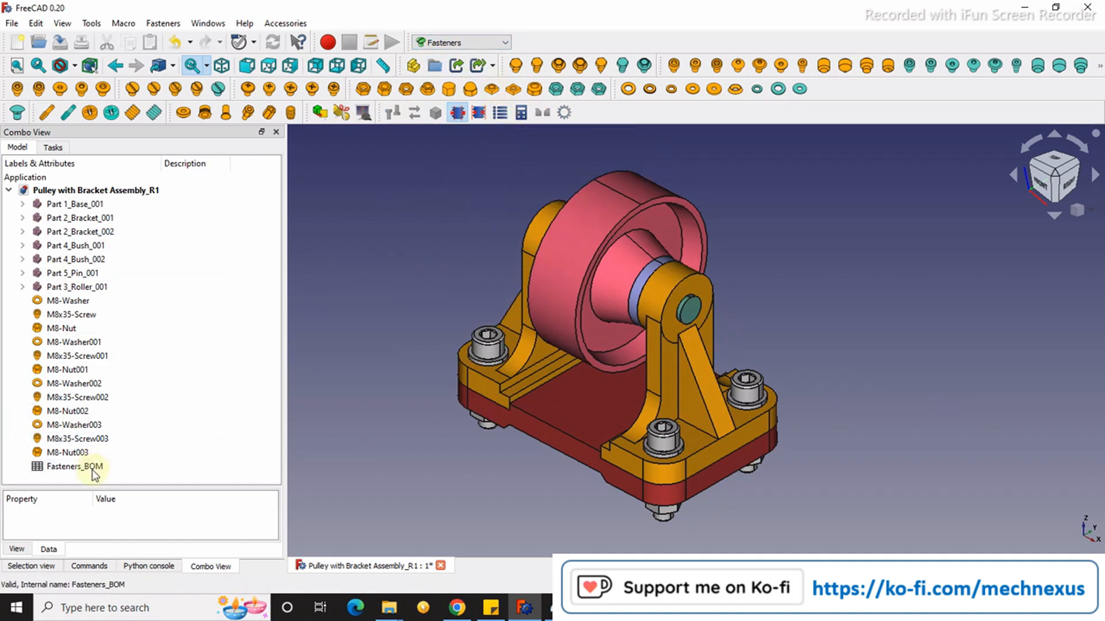
click(67, 467)
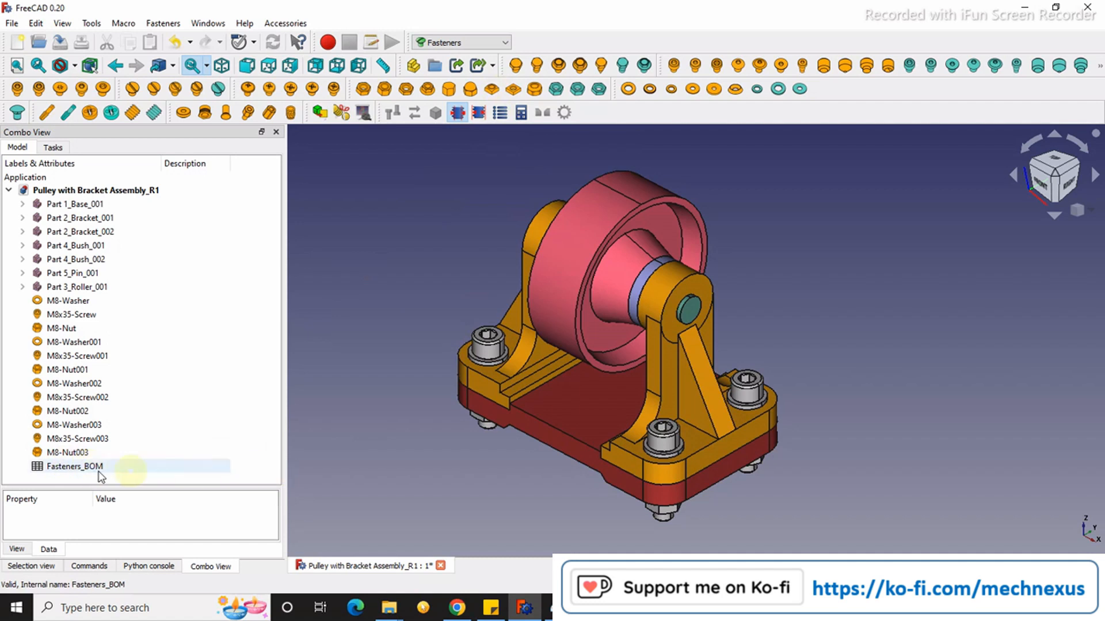
Step: Open Fasteners_BOM, check the M8 nut, M8x35 screw and quantity cells, then return to the assembly
double_click(69, 466)
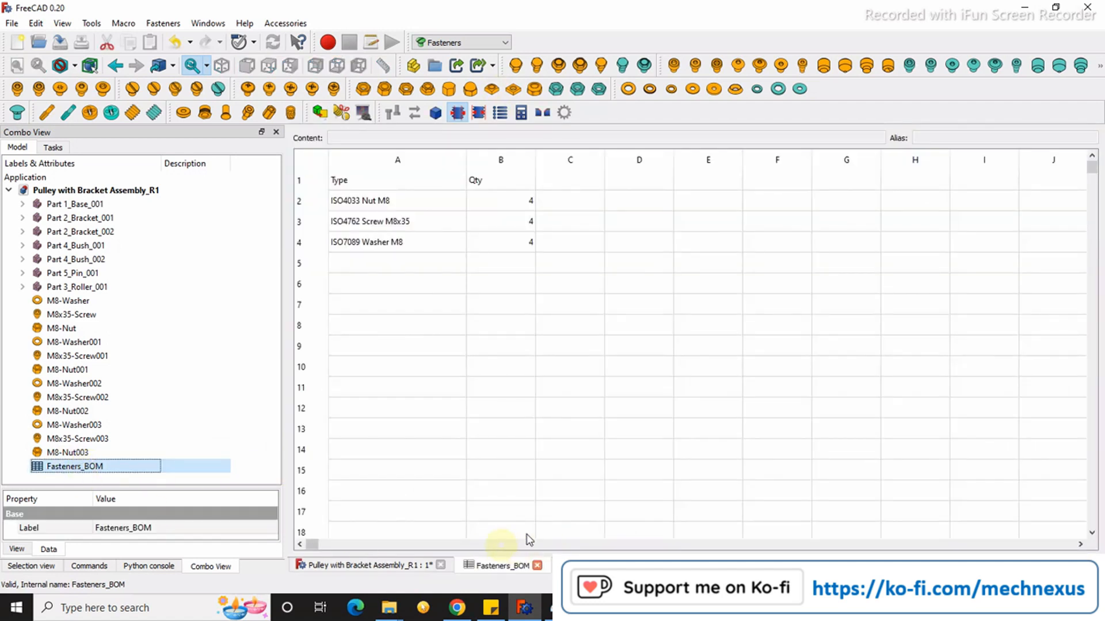
mouse_move(398, 269)
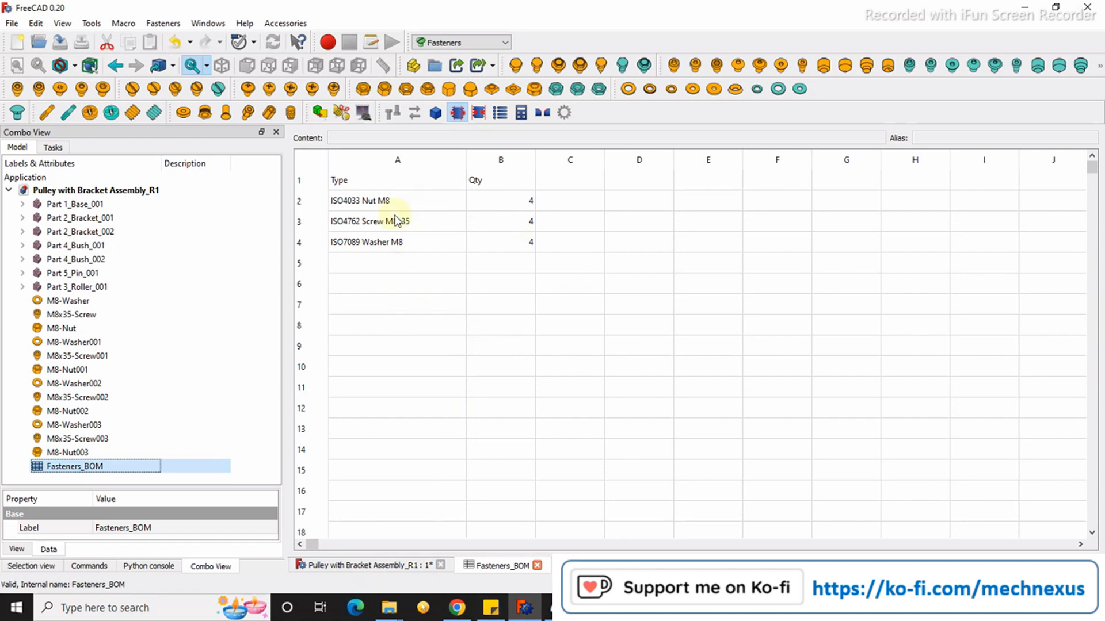
click(394, 222)
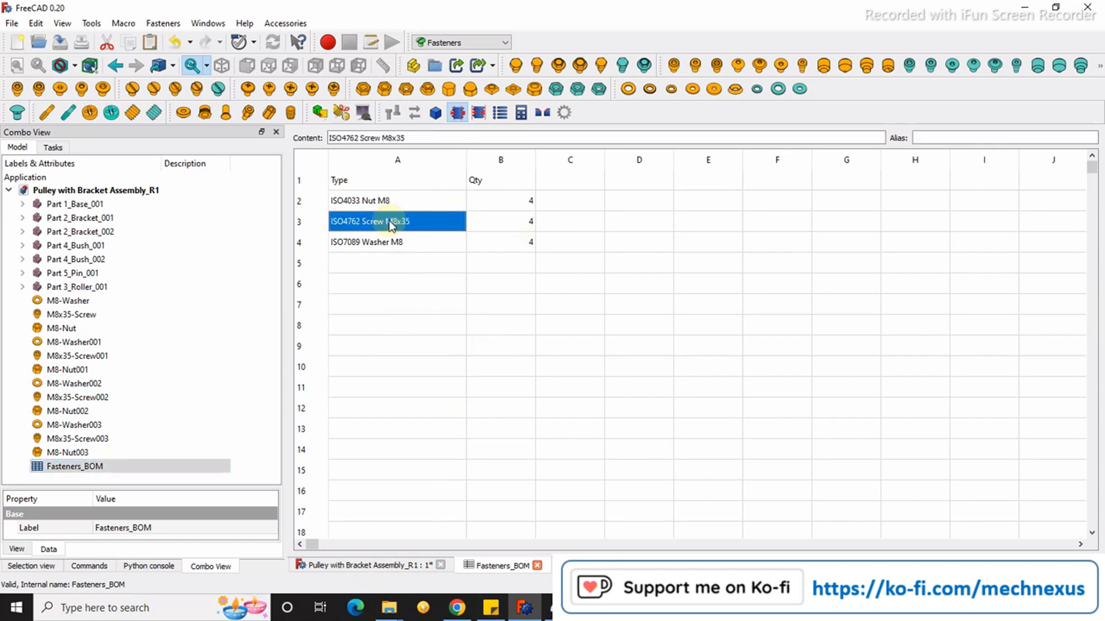
mouse_move(373, 201)
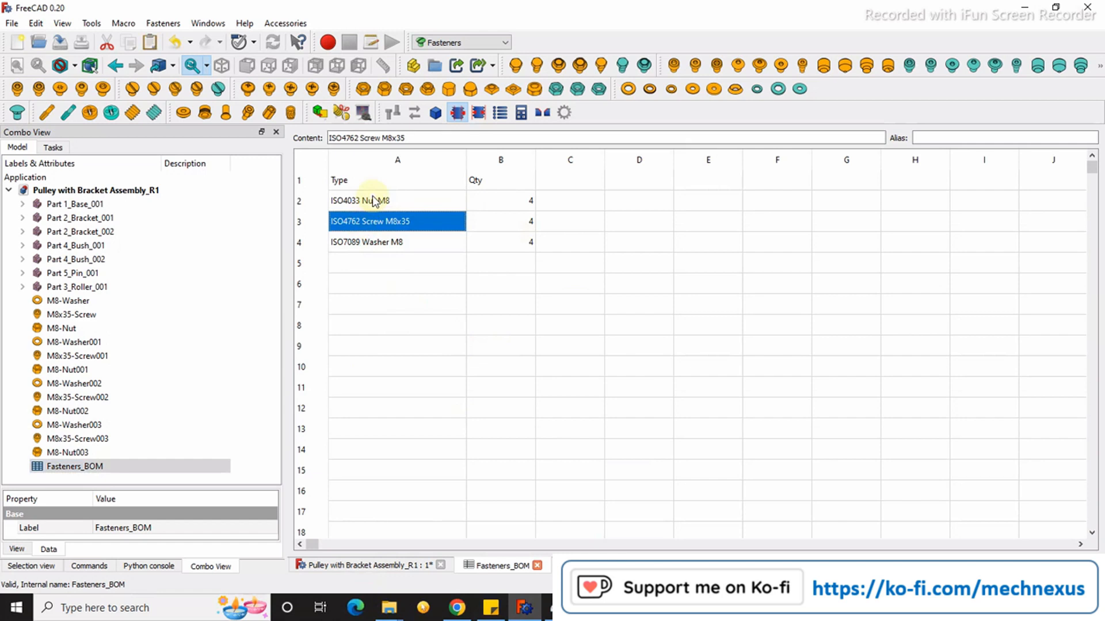
click(366, 200)
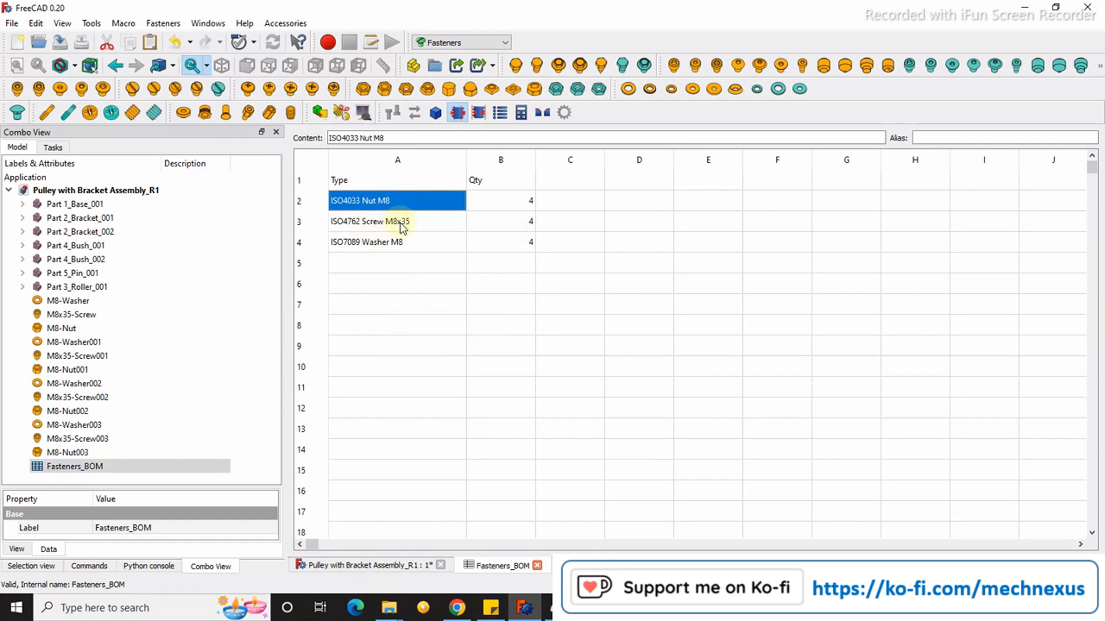
click(500, 221)
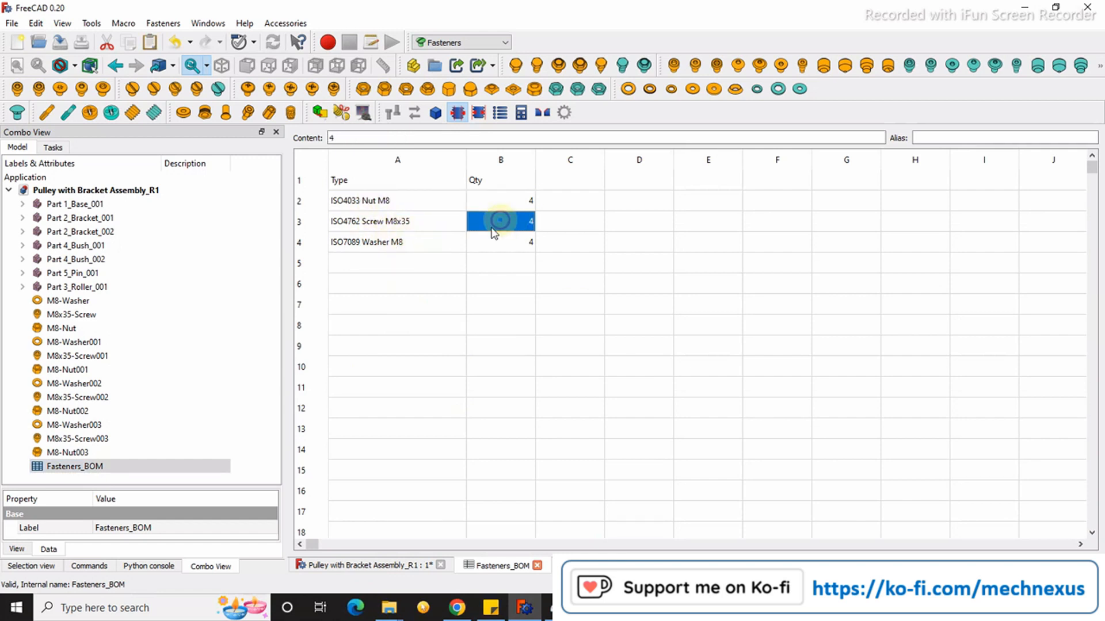
click(375, 566)
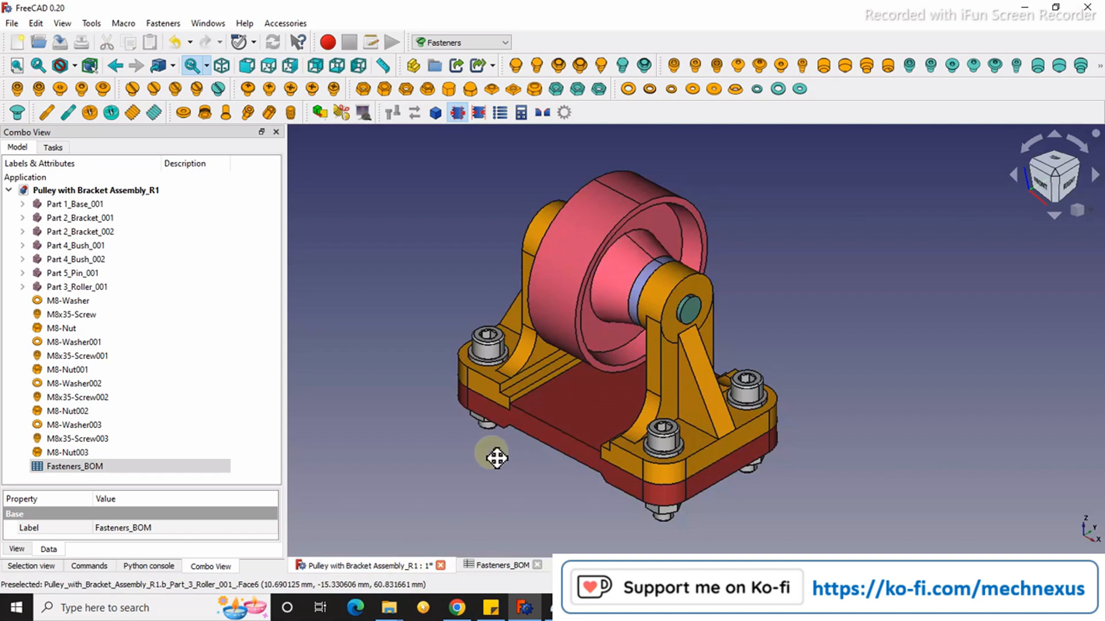
drag(493, 458, 560, 457)
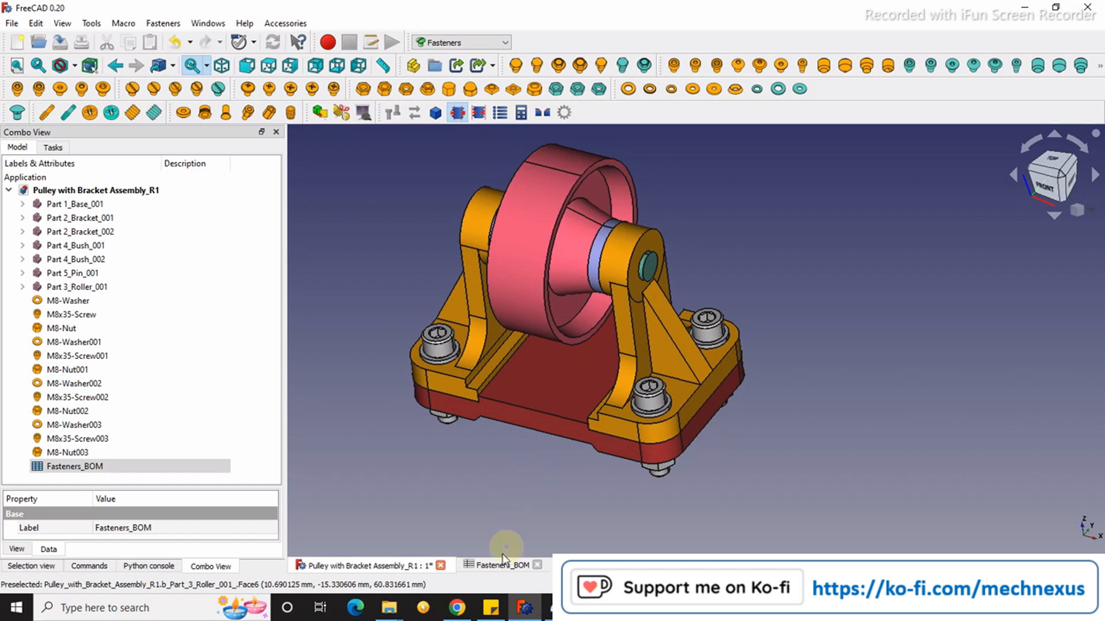
click(501, 565)
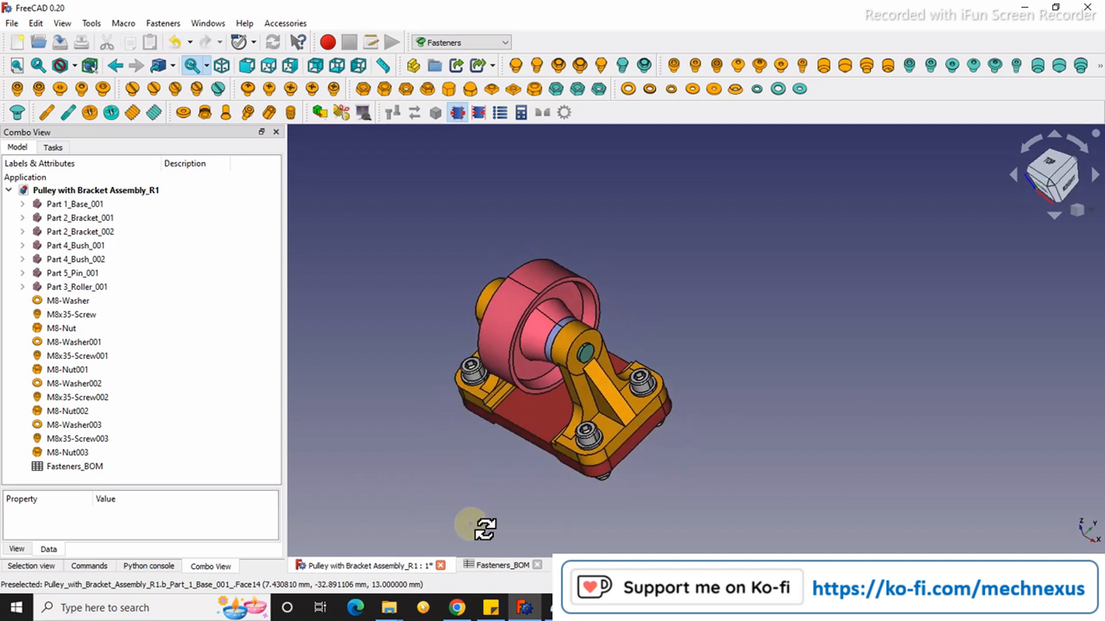
drag(472, 527, 505, 500)
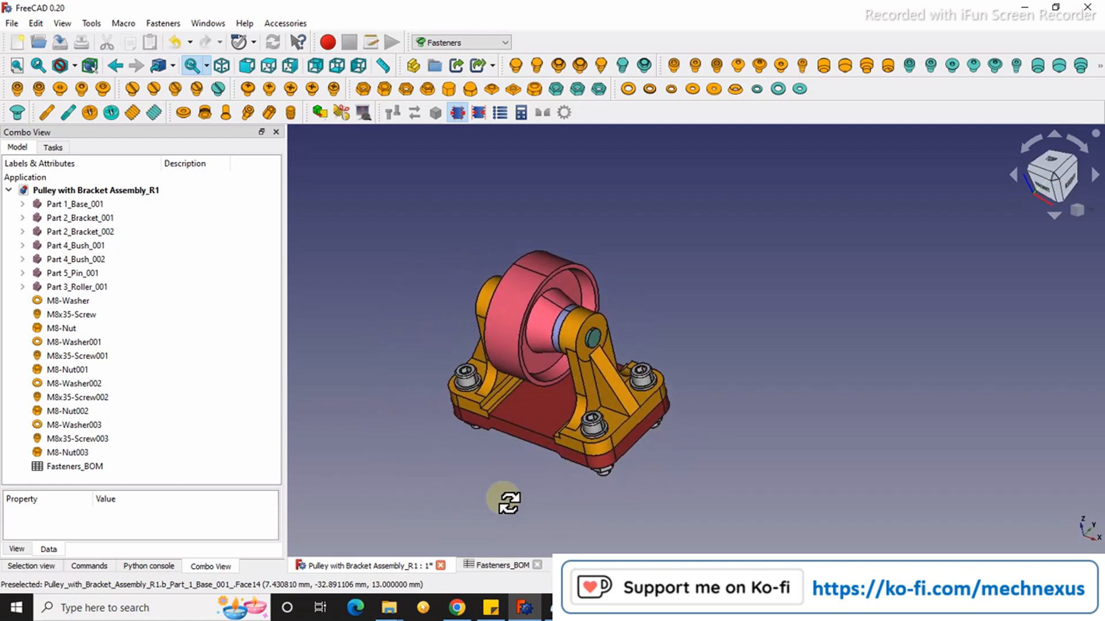